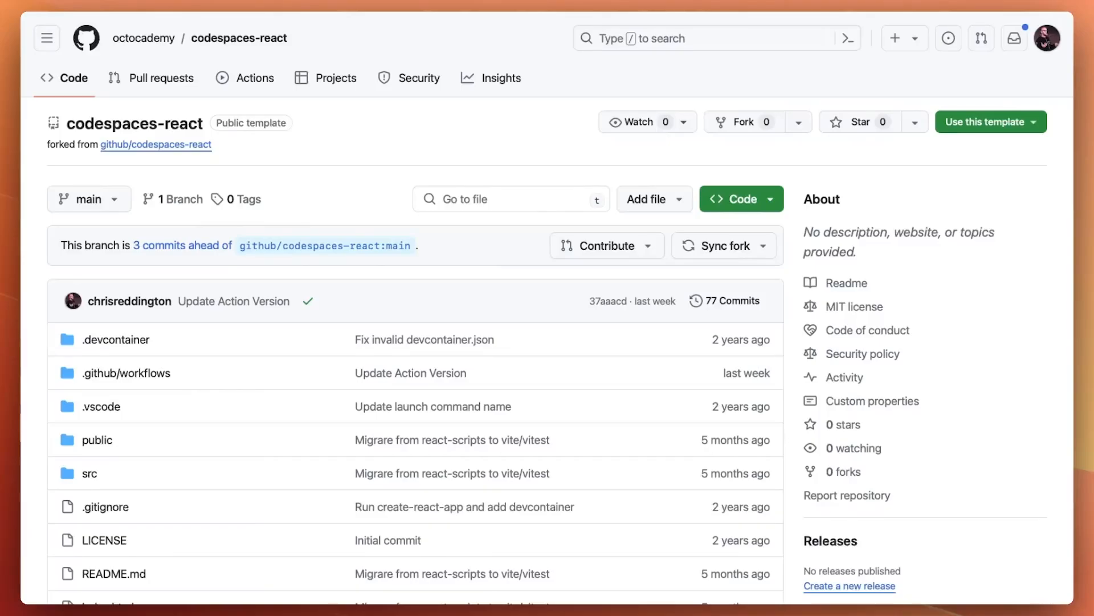
Step: Start a Copilot Workspace task from the codespaces-react repository describing the todo app
click(733, 198)
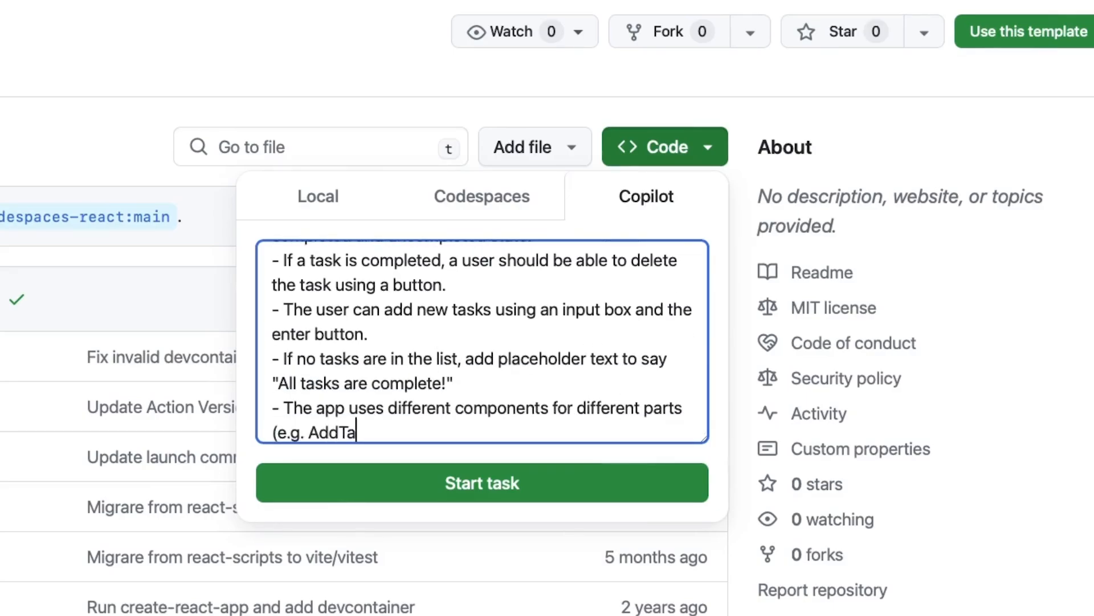
click(482, 482)
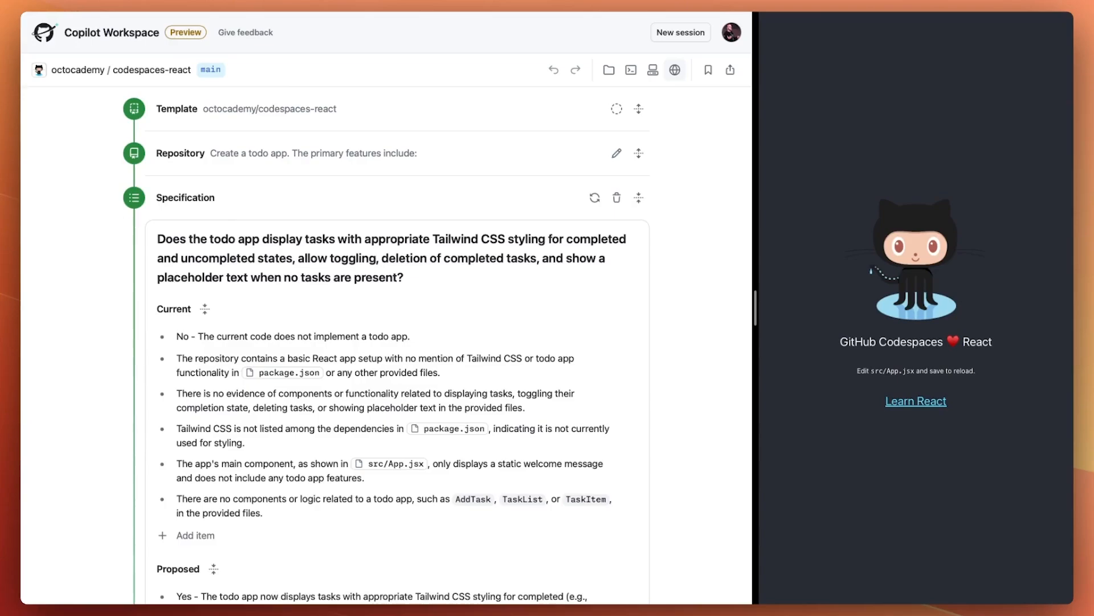
Step: Review the Specification and Plan, then implement all planned files of the todo app
scroll(down, 3)
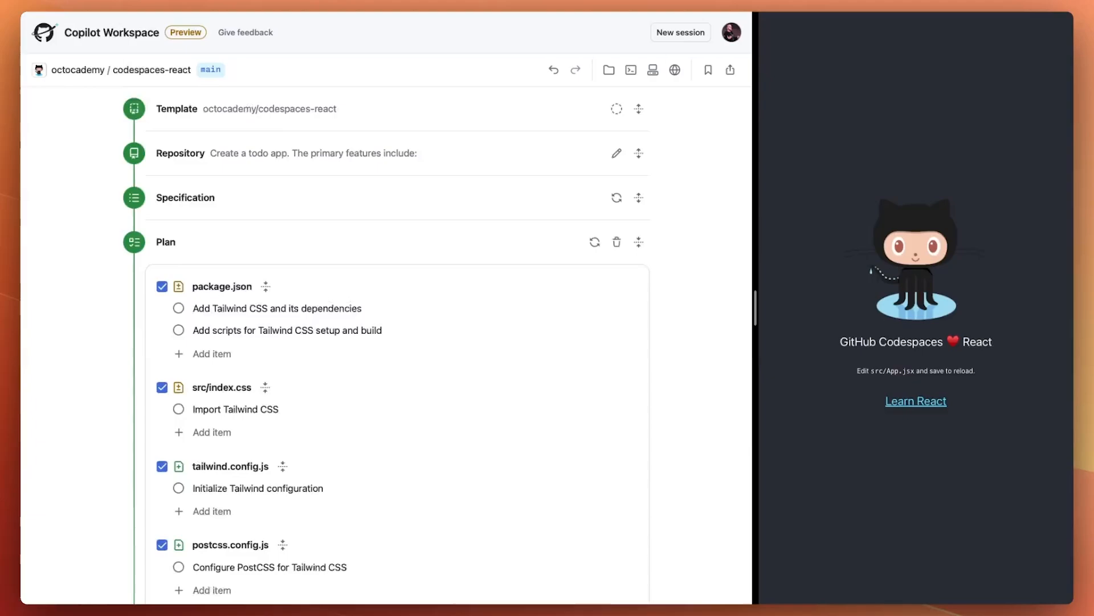
scroll(down, 3)
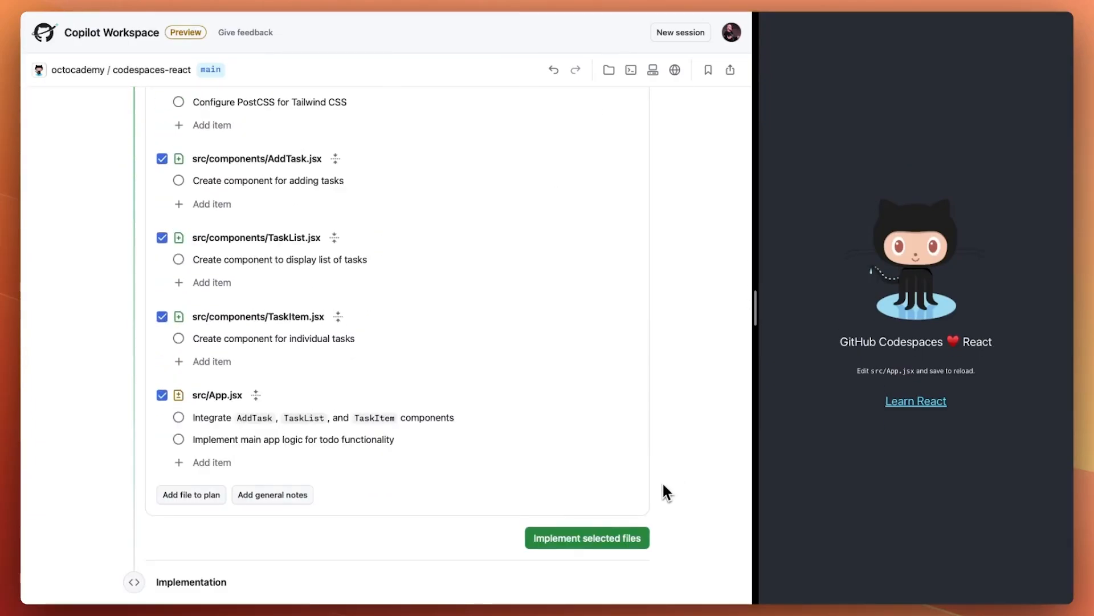
click(586, 538)
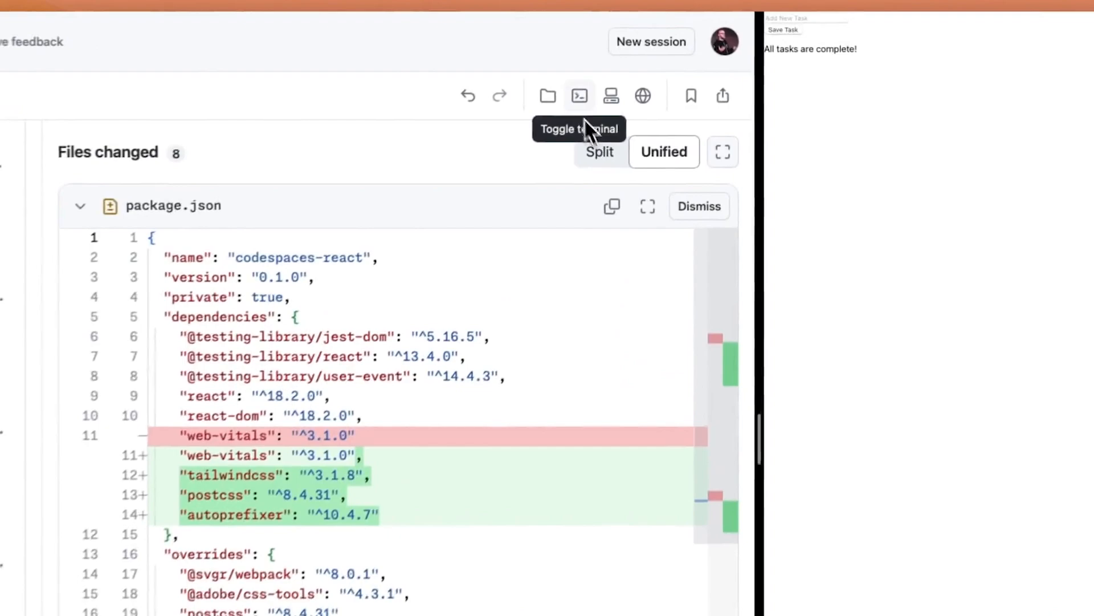
Step: Add a plan item to src/App.jsx for a green Complete All button and a Delete Completed button
click(579, 96)
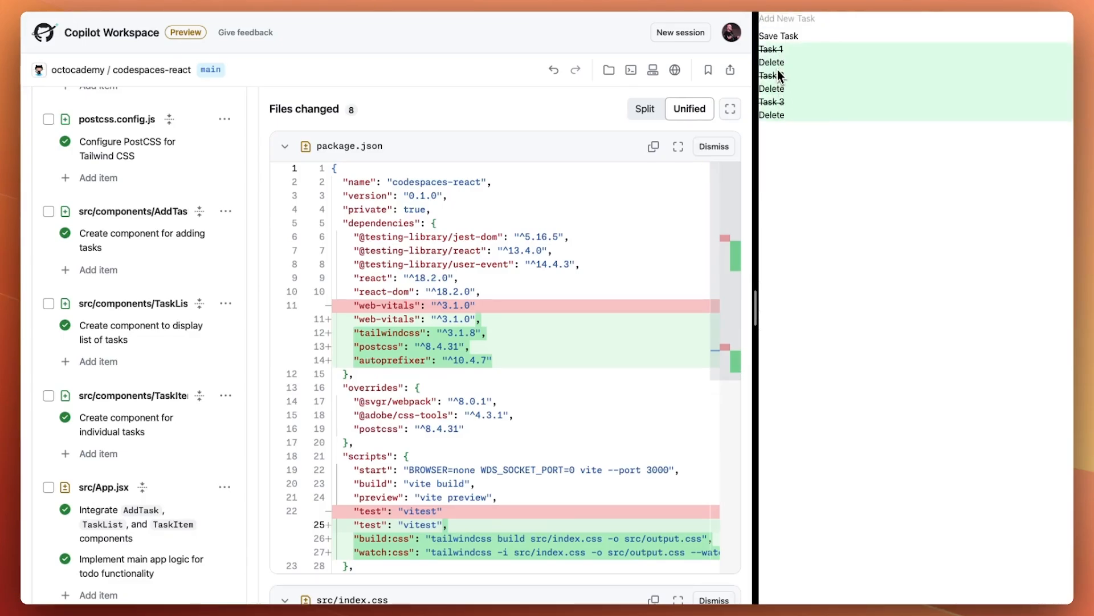
click(771, 74)
text(Add a "complete all" button)
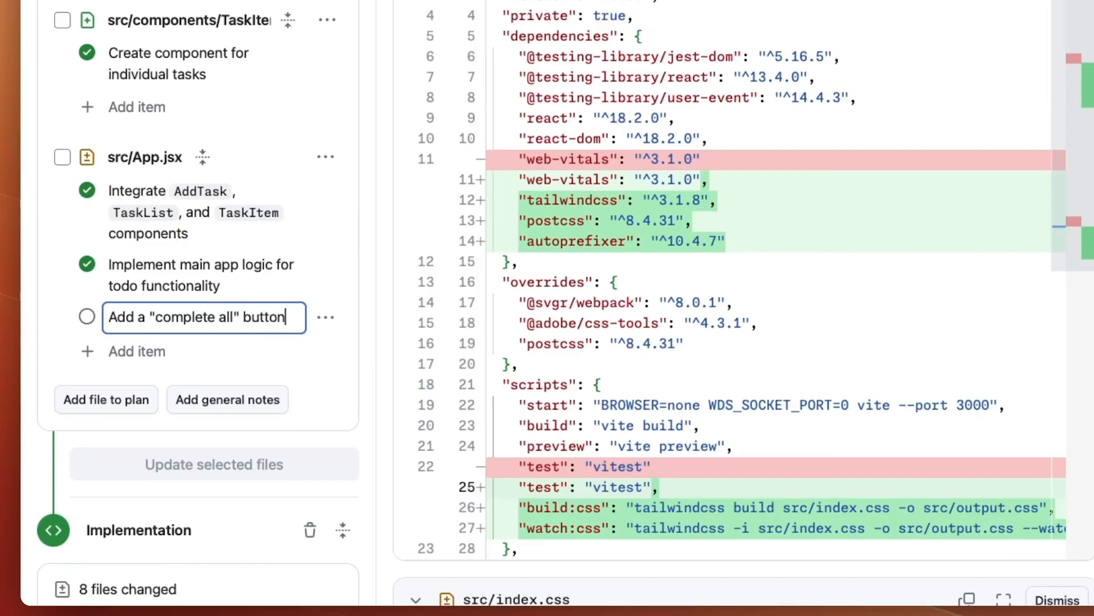
text(which marks all tasks as completed. Style this button with a green background.)
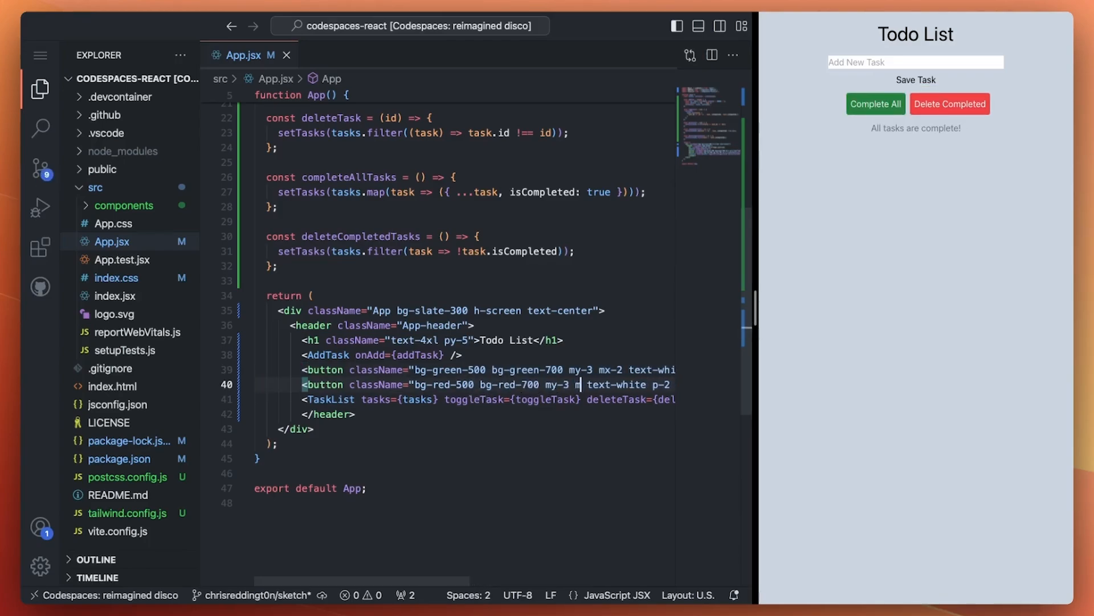
Step: In TaskItem.jsx, add bg-red-500 text-white classes to the Delete button
click(128, 241)
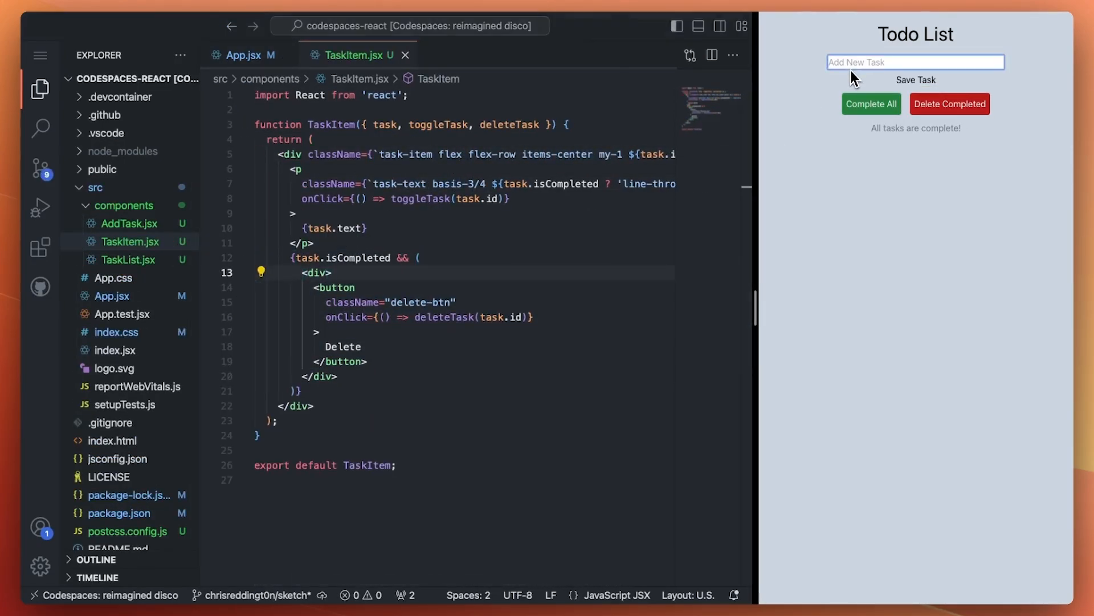
text(bg-red-500 text-white rou)
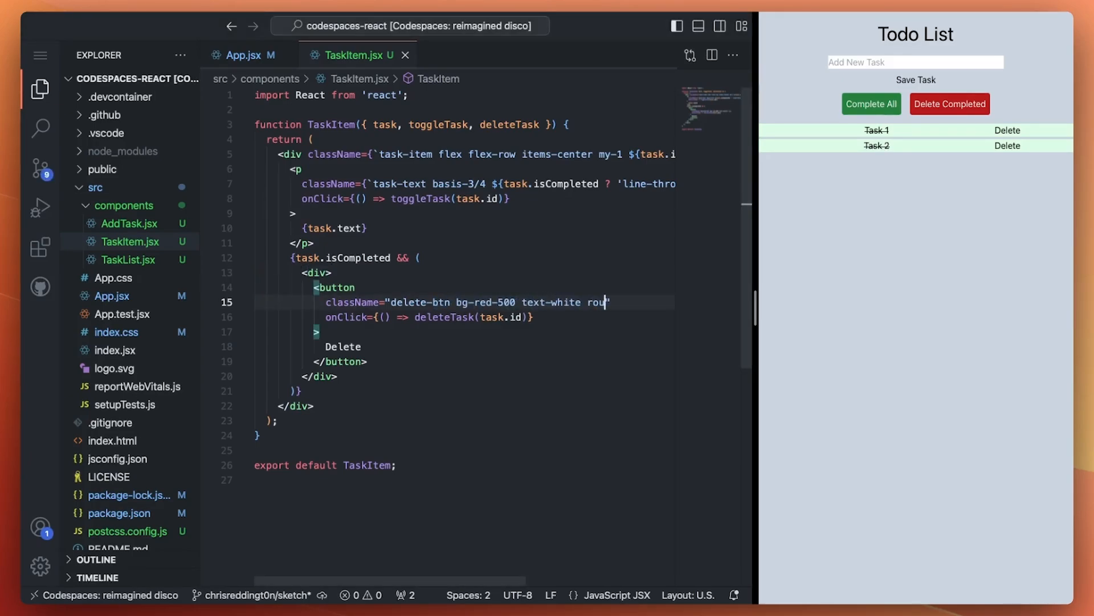
click(128, 224)
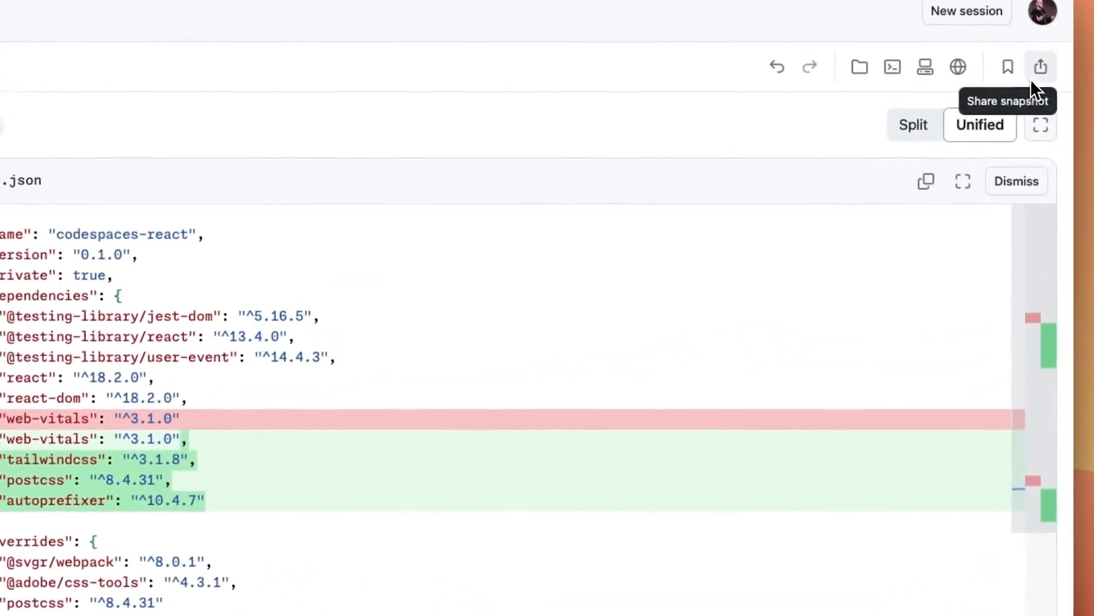
Step: Share a session snapshot, then create the private repository simple-todo-app with the changes
click(1040, 66)
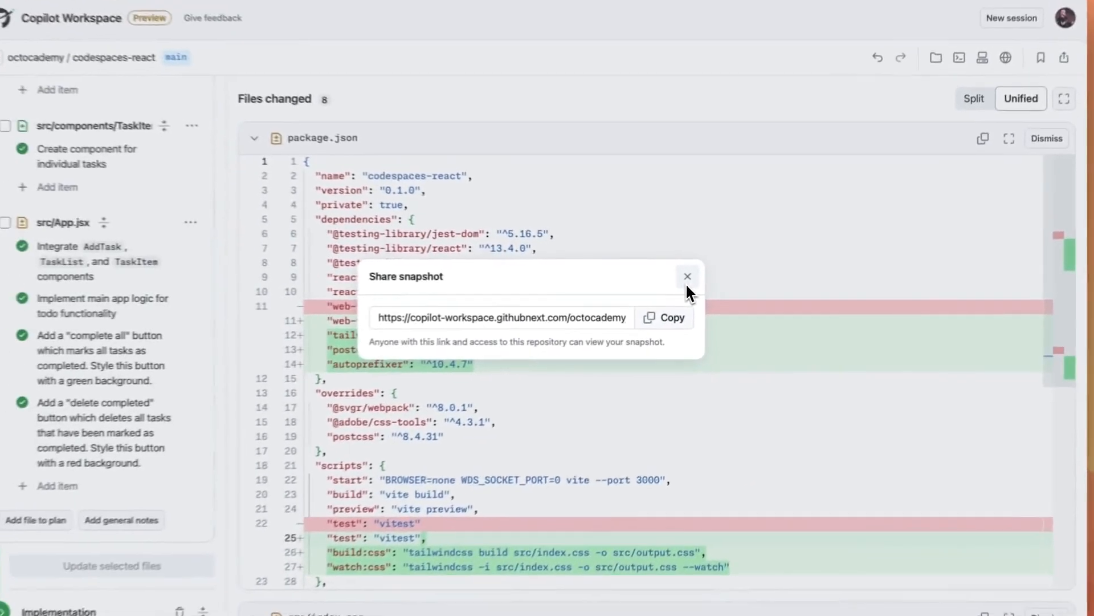
click(688, 277)
text(This is a scaffold for a todo ap)
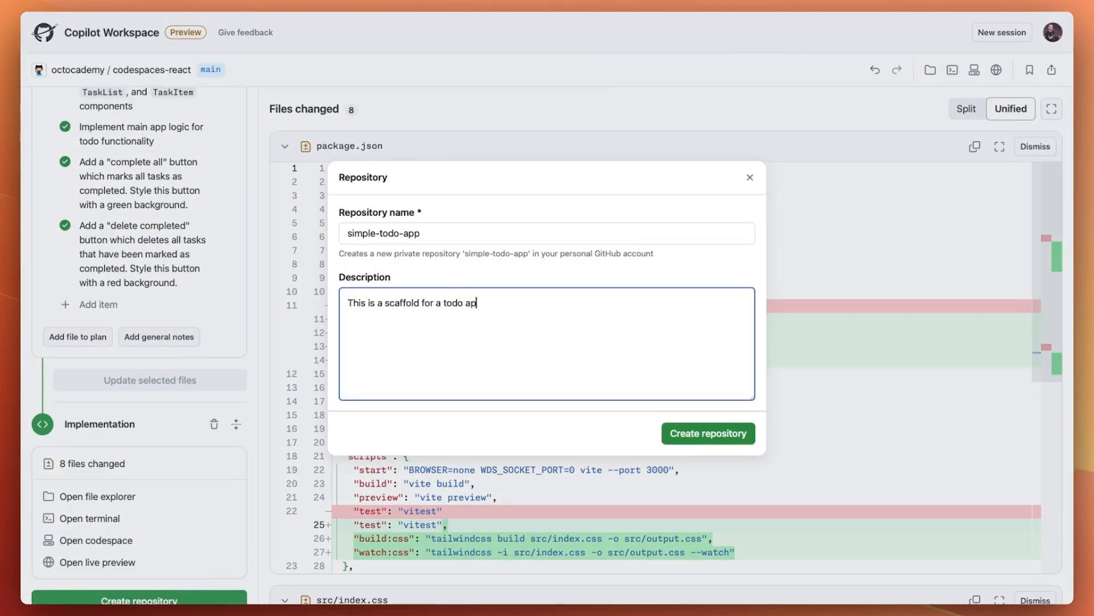
click(707, 432)
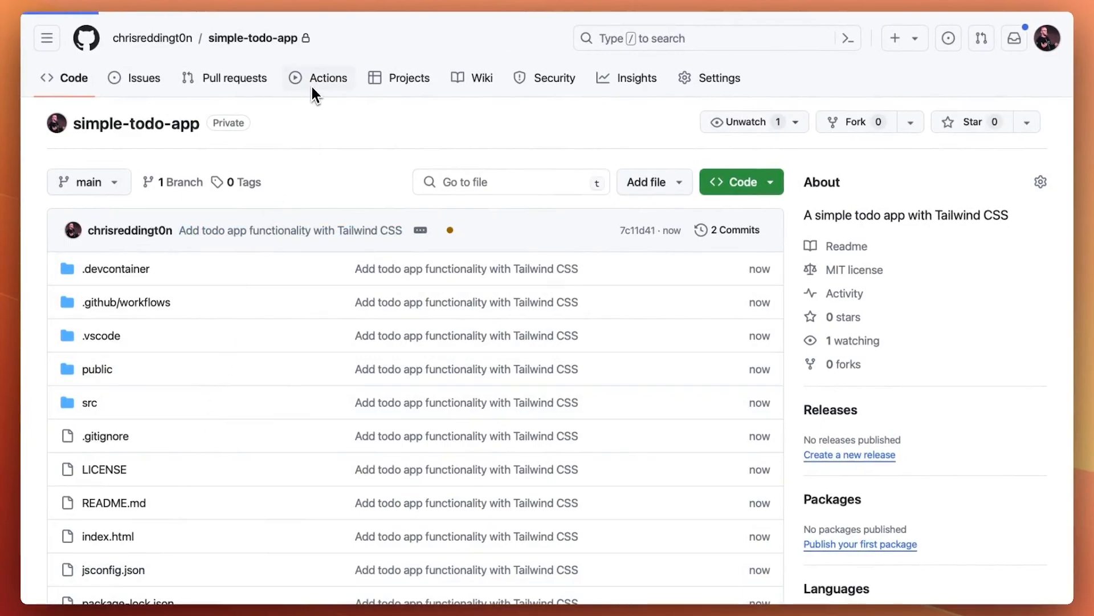
Step: Follow the Deploy to GitHub Pages run, then delete completed tasks in the live todo app
click(327, 78)
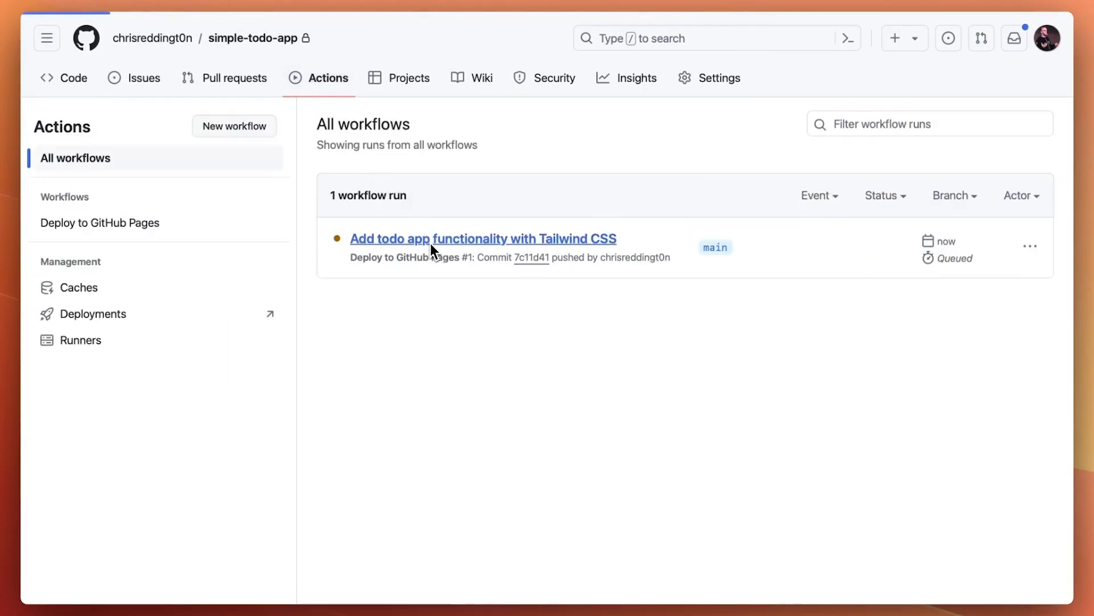
click(483, 238)
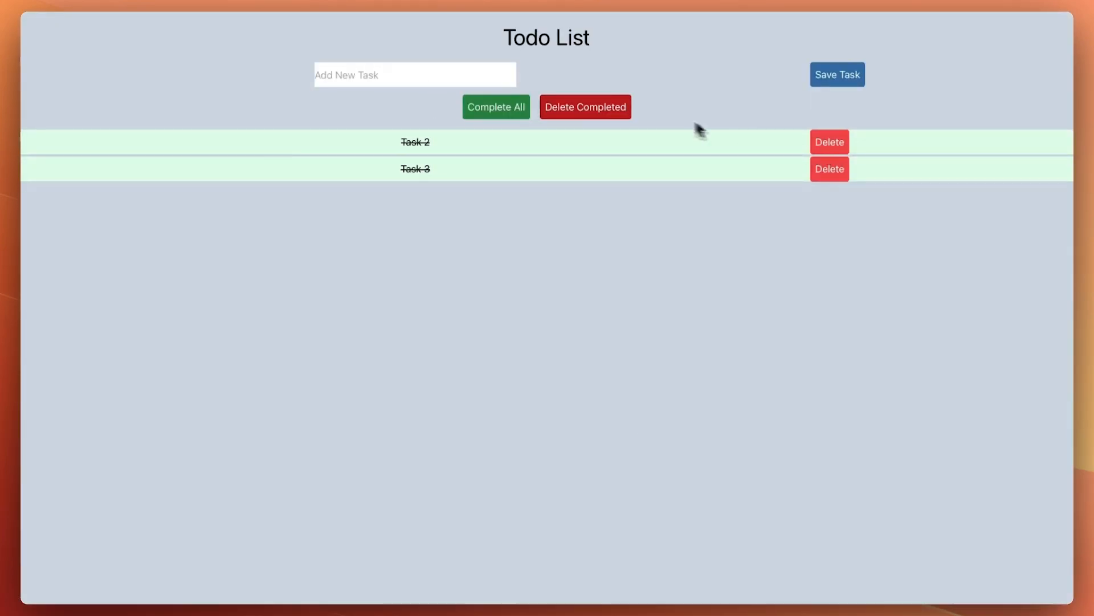
click(585, 107)
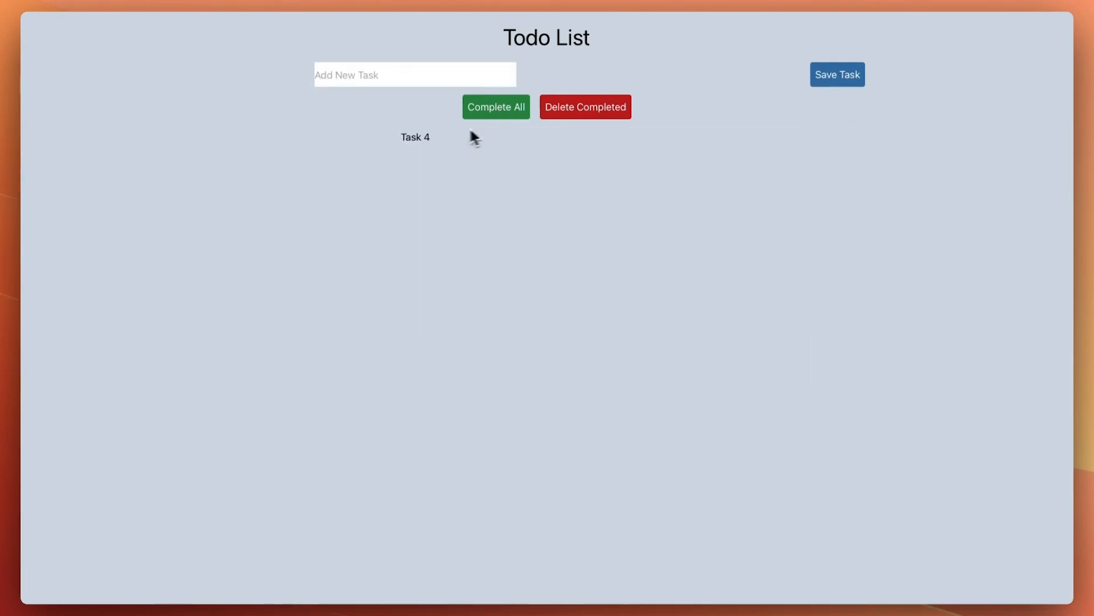